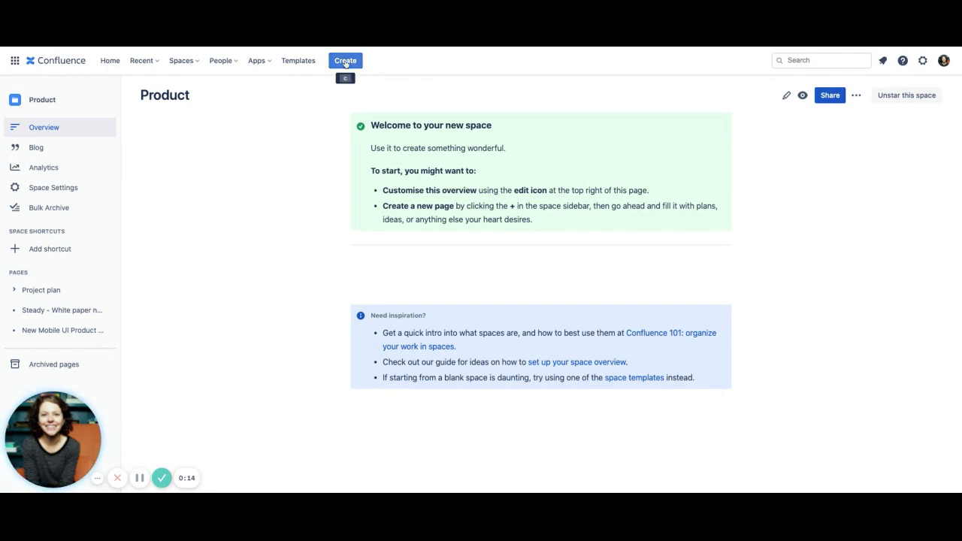
# - Start a new page in the Product space and filter templates by "project"
pyautogui.click(346, 60)
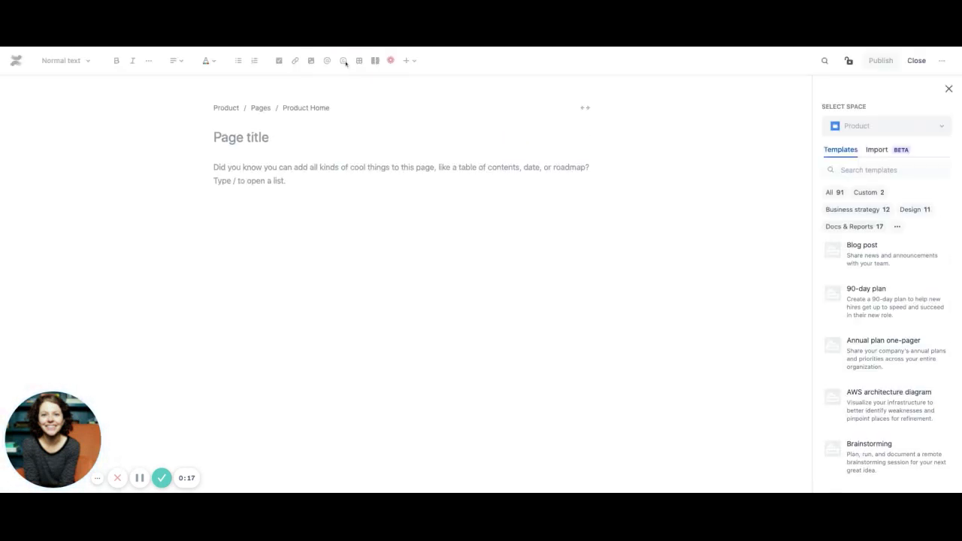
pyautogui.write('project')
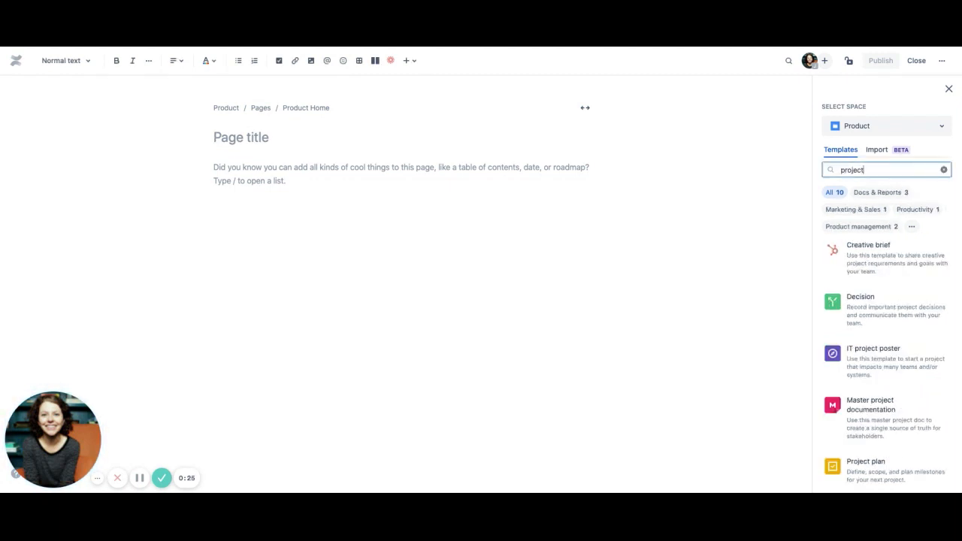
pyautogui.click(866, 460)
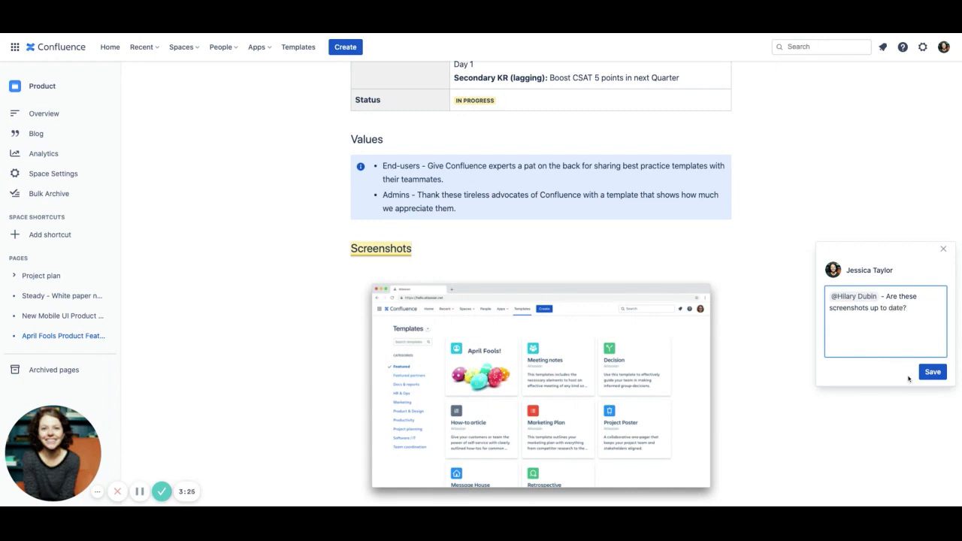
# - Save the inline comment asking a teammate whether the screenshots are current
pyautogui.click(932, 371)
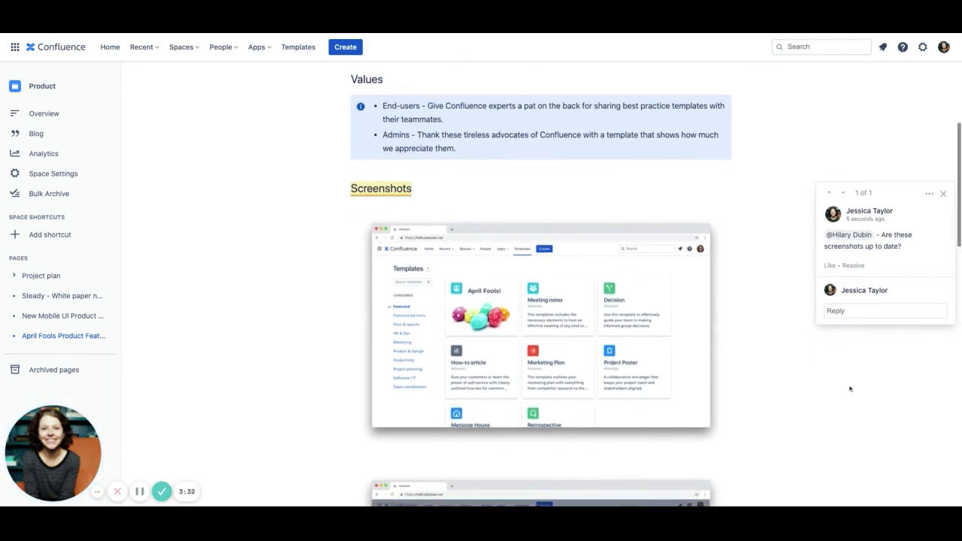